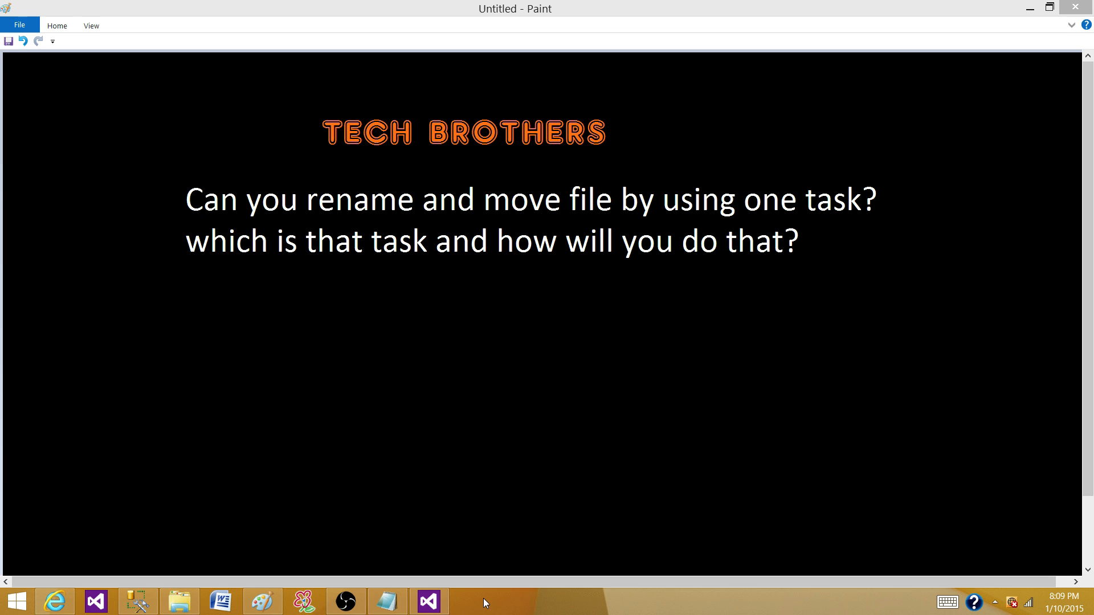
# Switch to Visual Studio and place a File System Task on the empty control flow
pyautogui.click(428, 602)
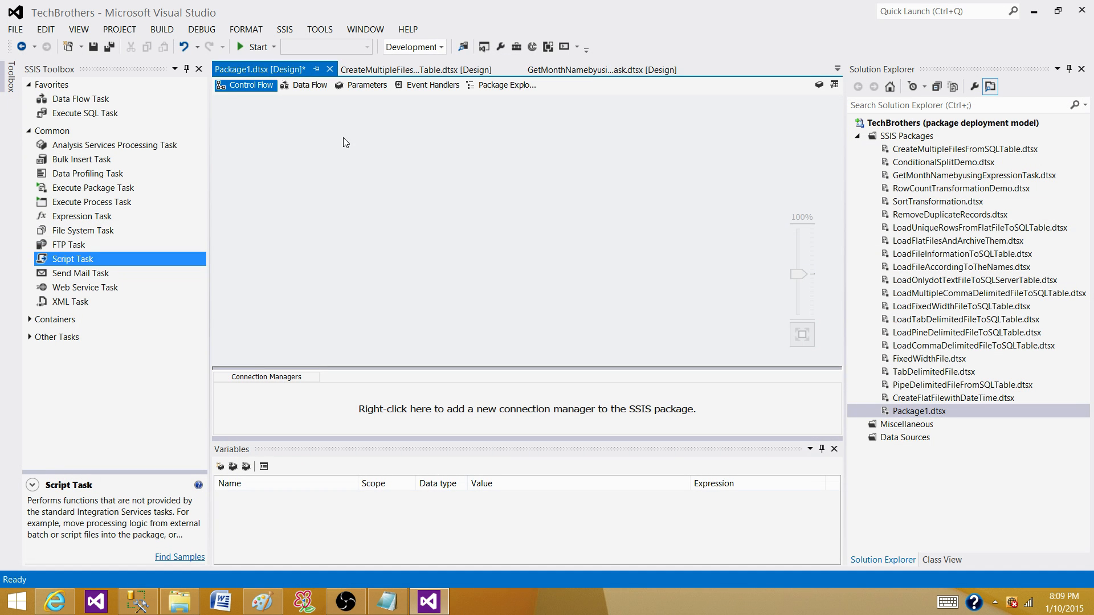
pyautogui.moveTo(123, 218)
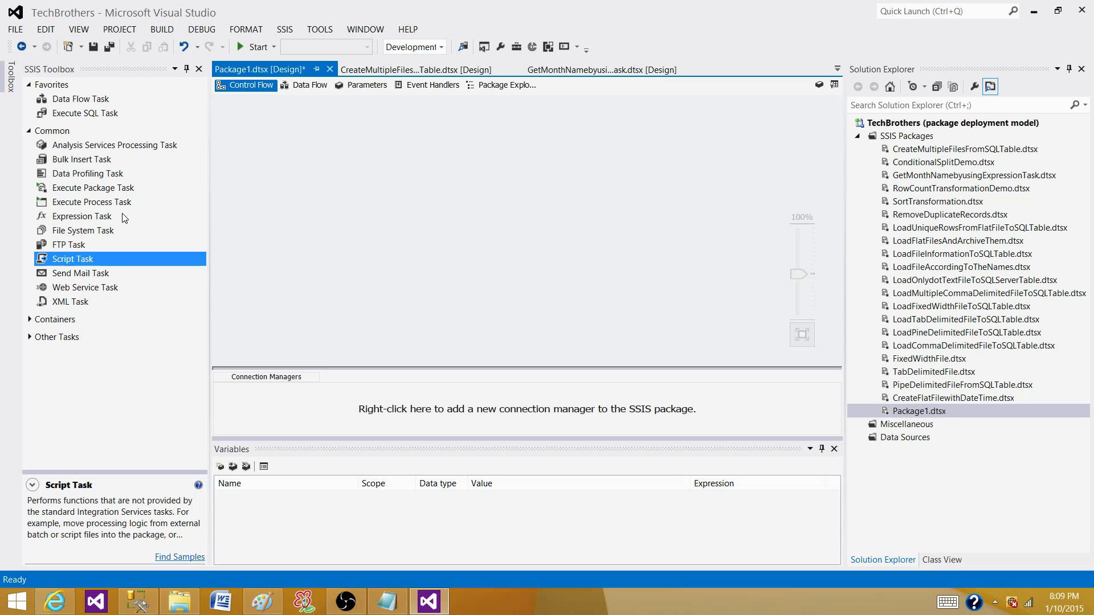
pyautogui.moveTo(82, 230); pyautogui.dragTo(452, 164)
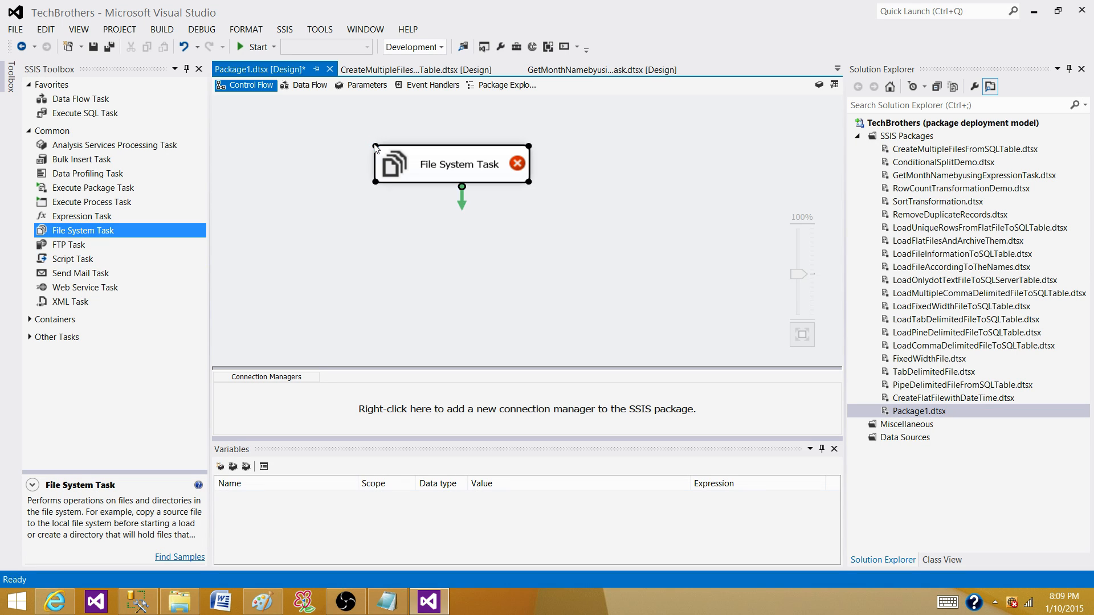
pyautogui.doubleClick(451, 163)
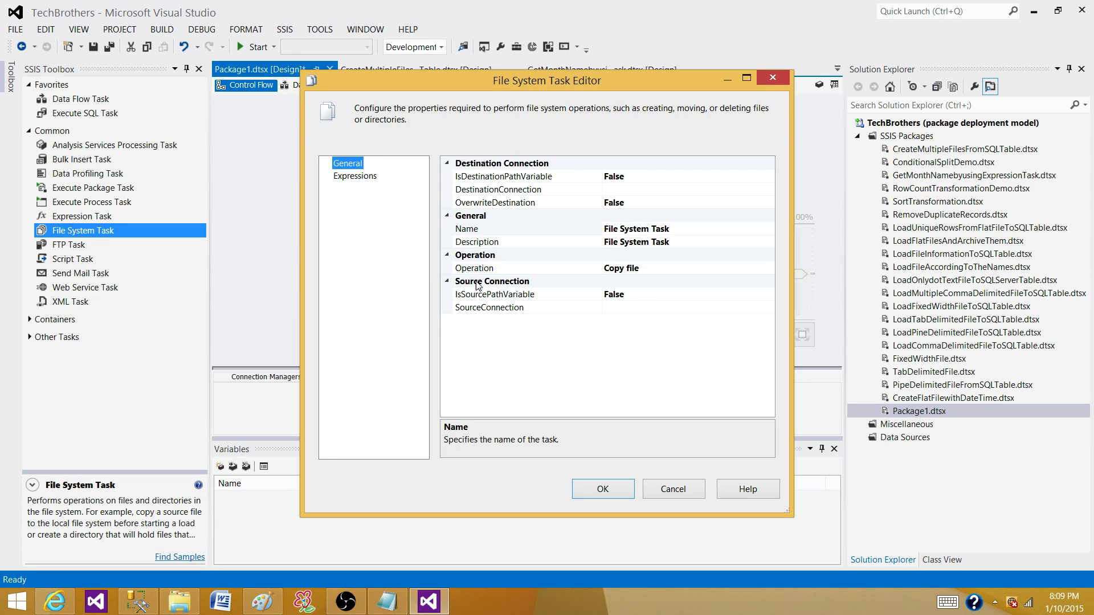
pyautogui.click(768, 267)
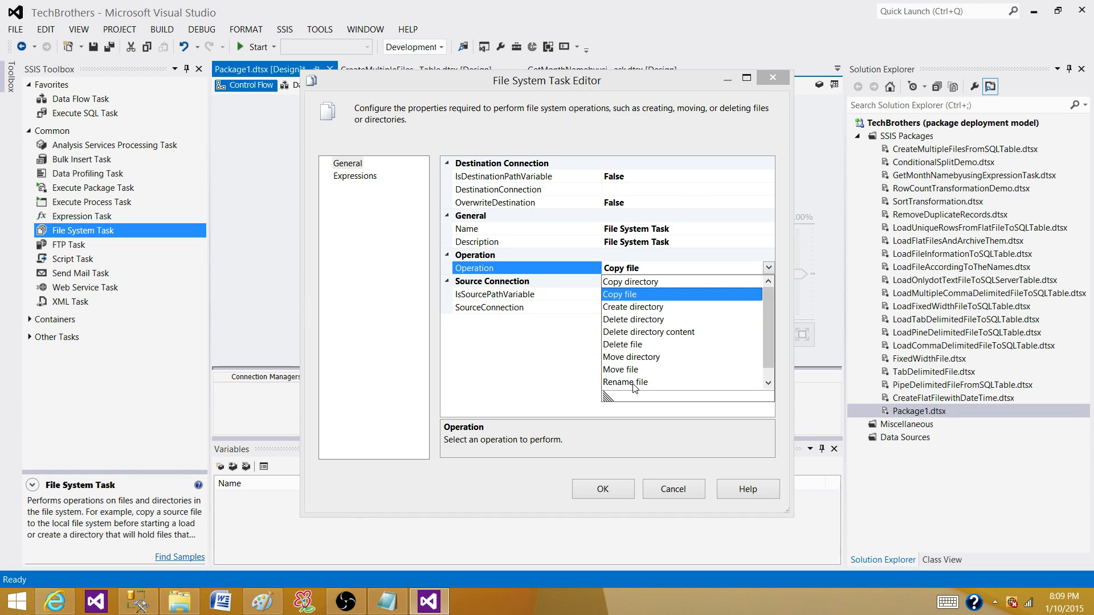
pyautogui.click(624, 382)
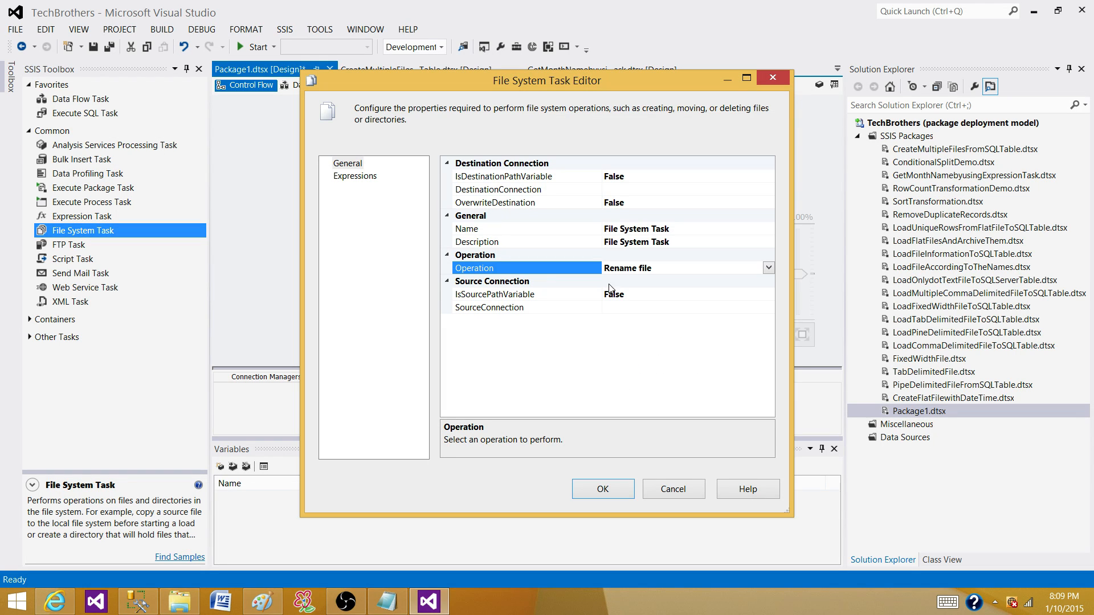
pyautogui.moveTo(565, 300)
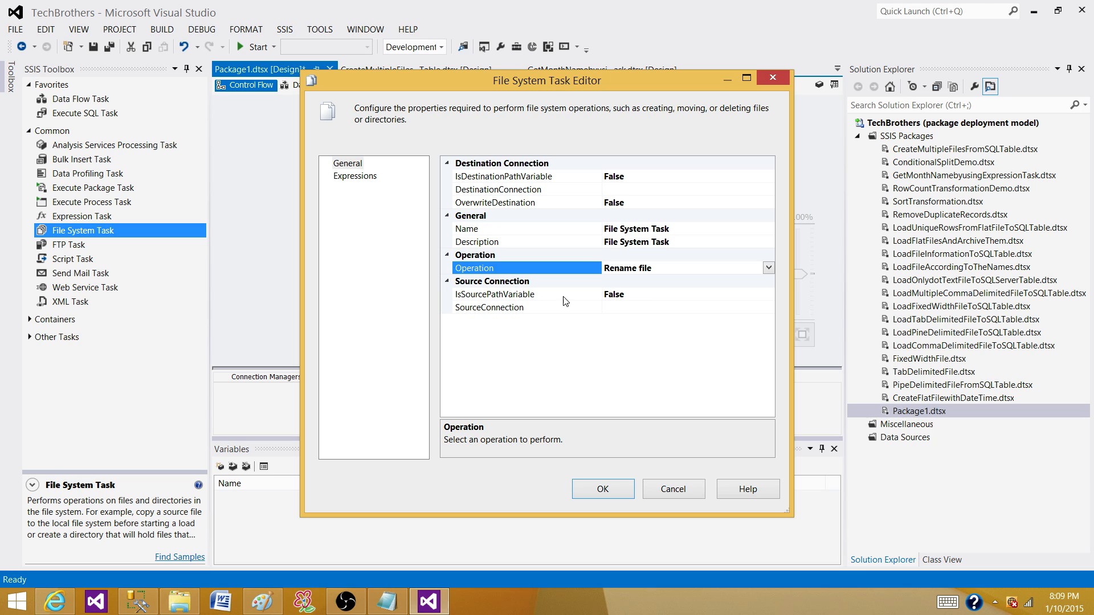
pyautogui.moveTo(630, 211)
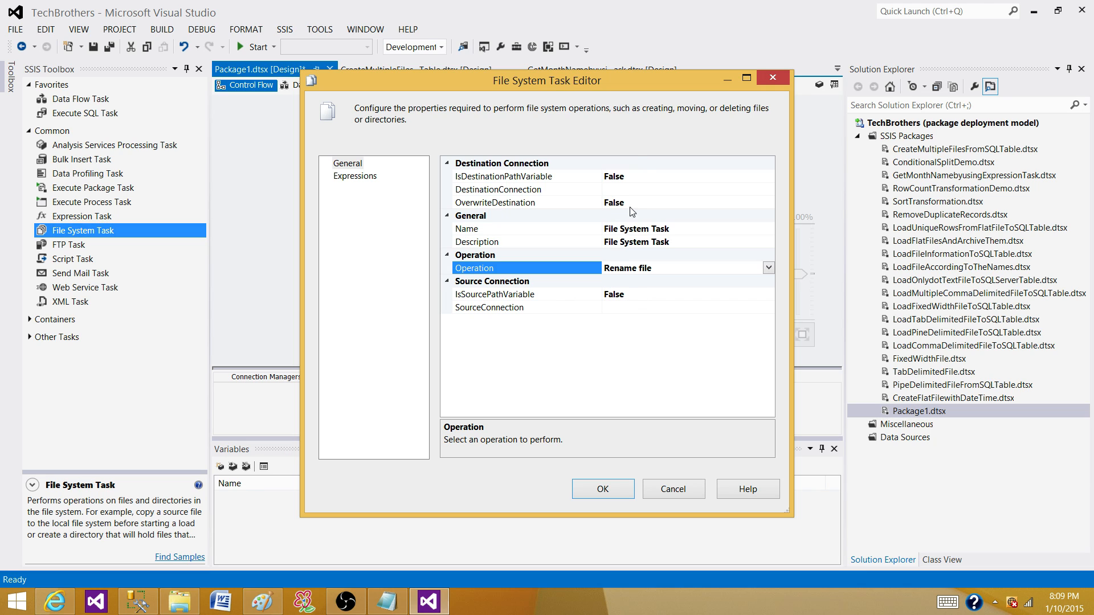
pyautogui.moveTo(663, 264)
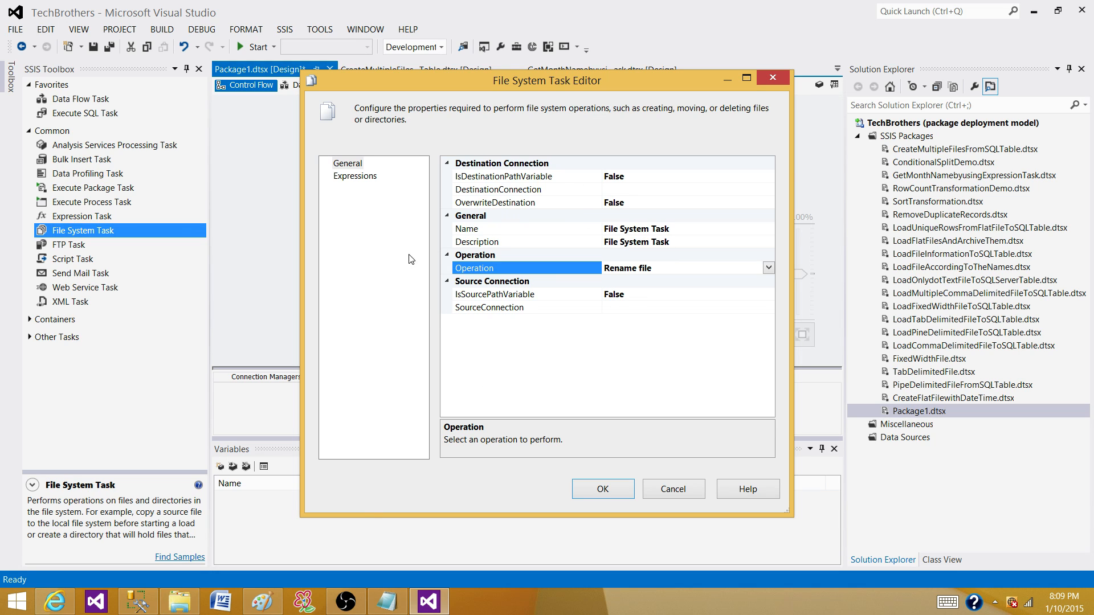
pyautogui.moveTo(507, 116)
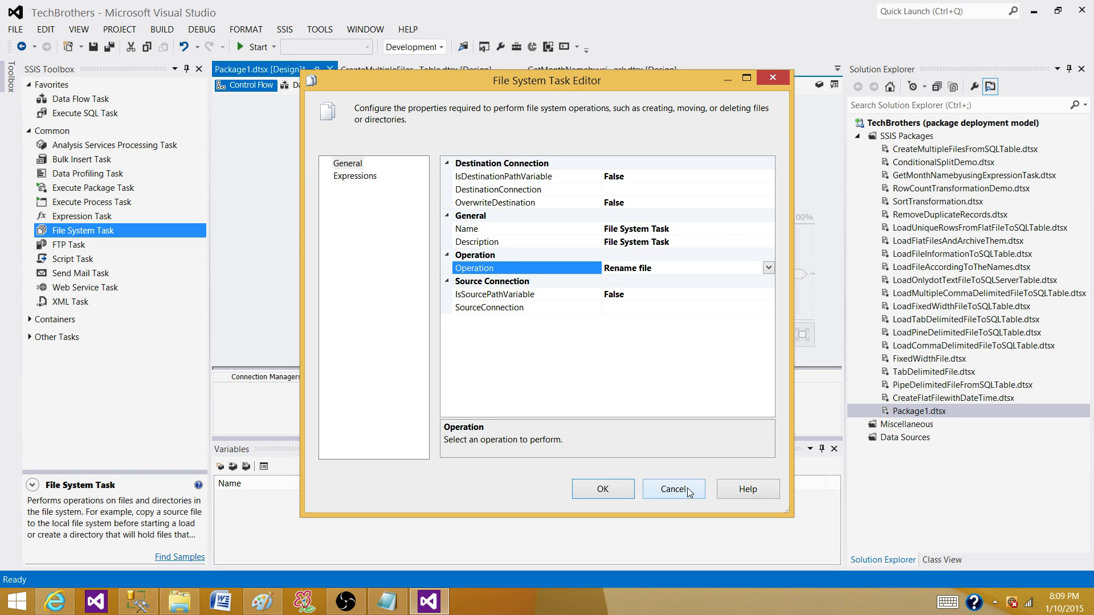
pyautogui.click(672, 488)
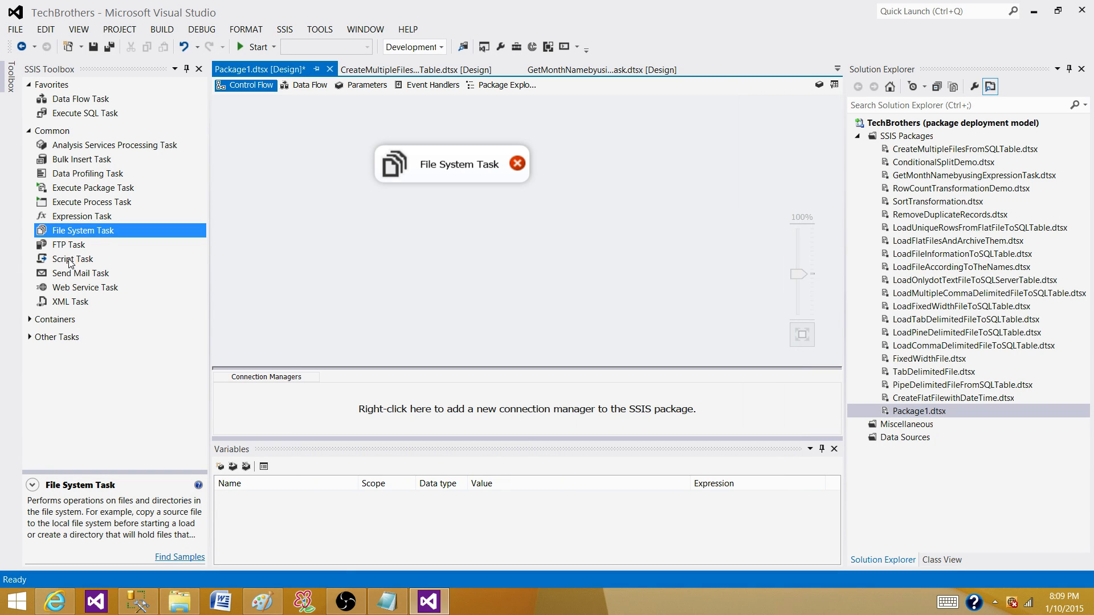
# Drop a Script Task below the File System Task, select it, then clear the selection
pyautogui.moveTo(72, 259); pyautogui.dragTo(436, 239)
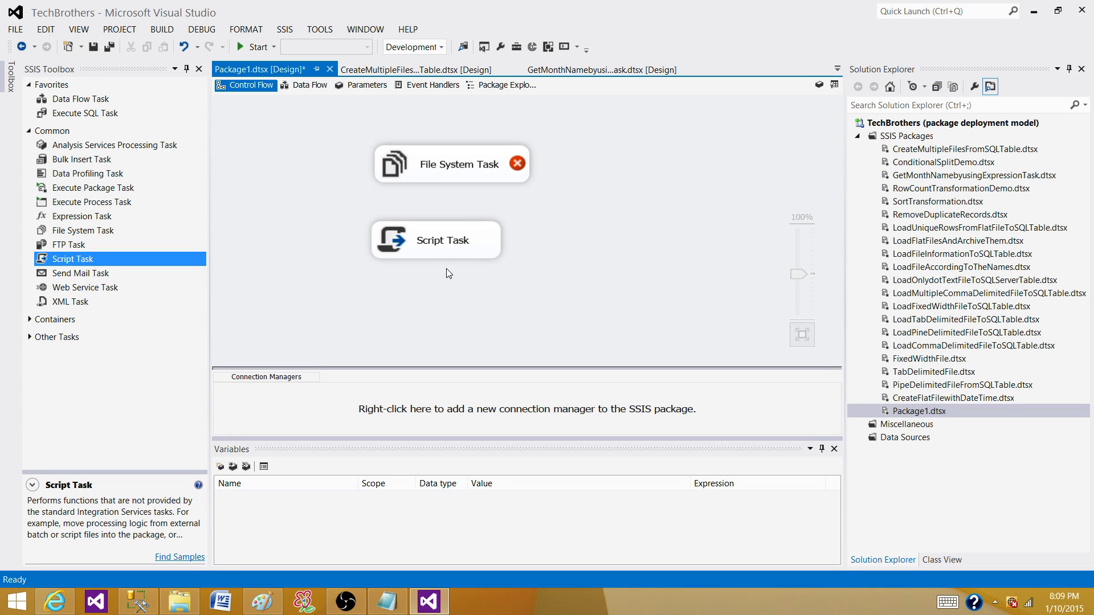
pyautogui.click(435, 239)
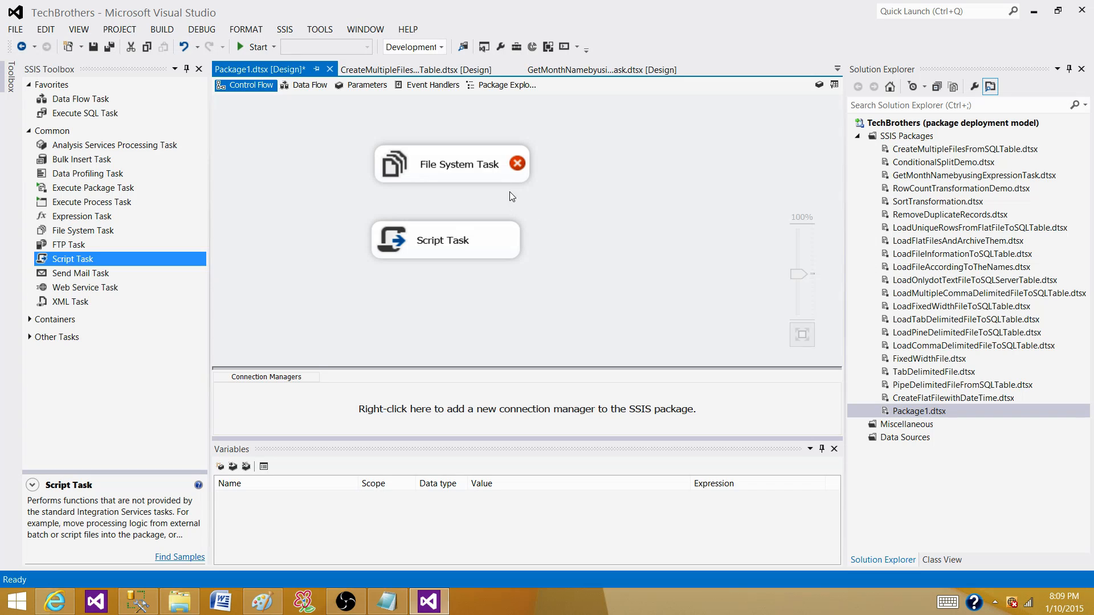
pyautogui.moveTo(516, 164)
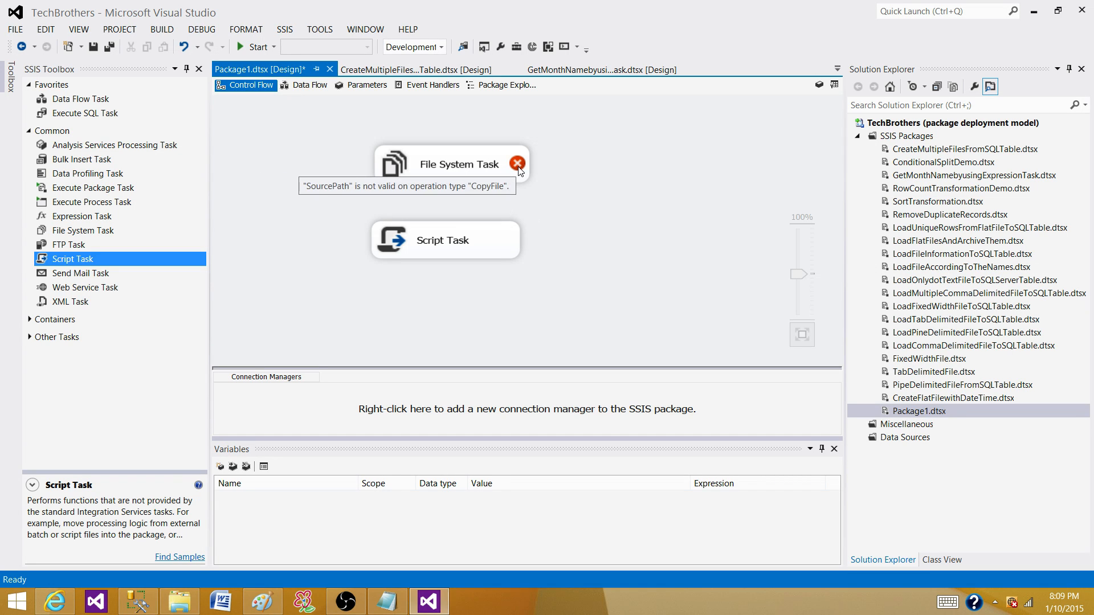
pyautogui.click(444, 240)
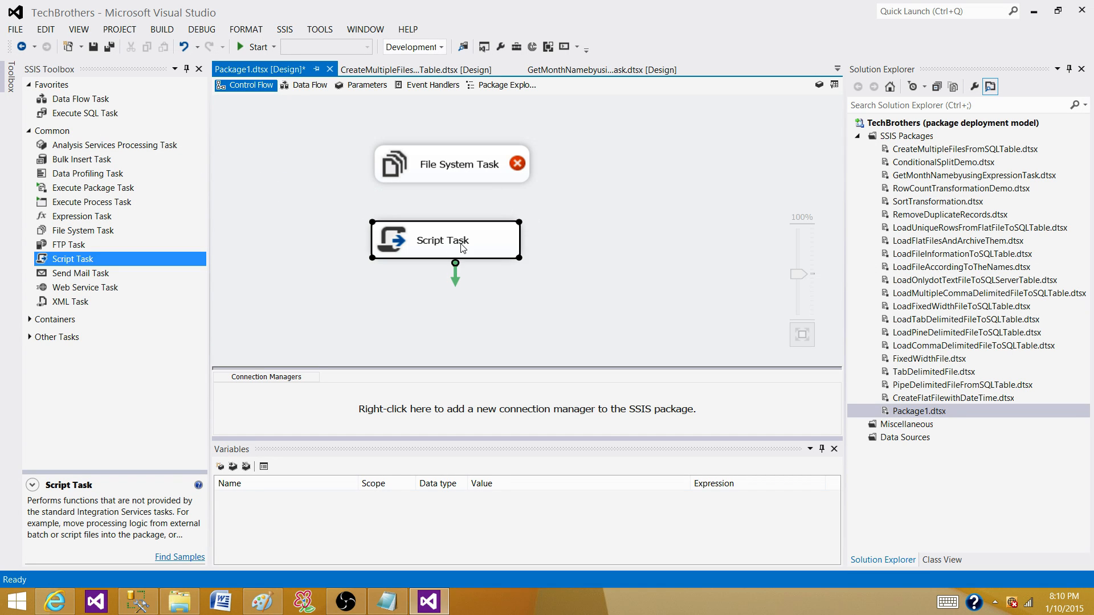
pyautogui.moveTo(478, 253)
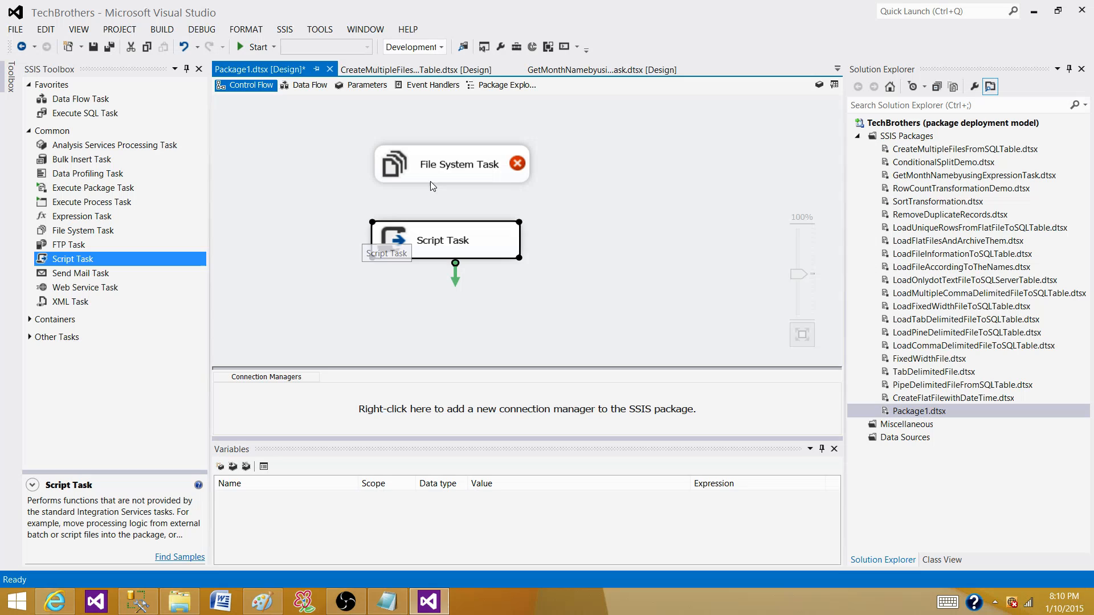
pyautogui.moveTo(447, 182)
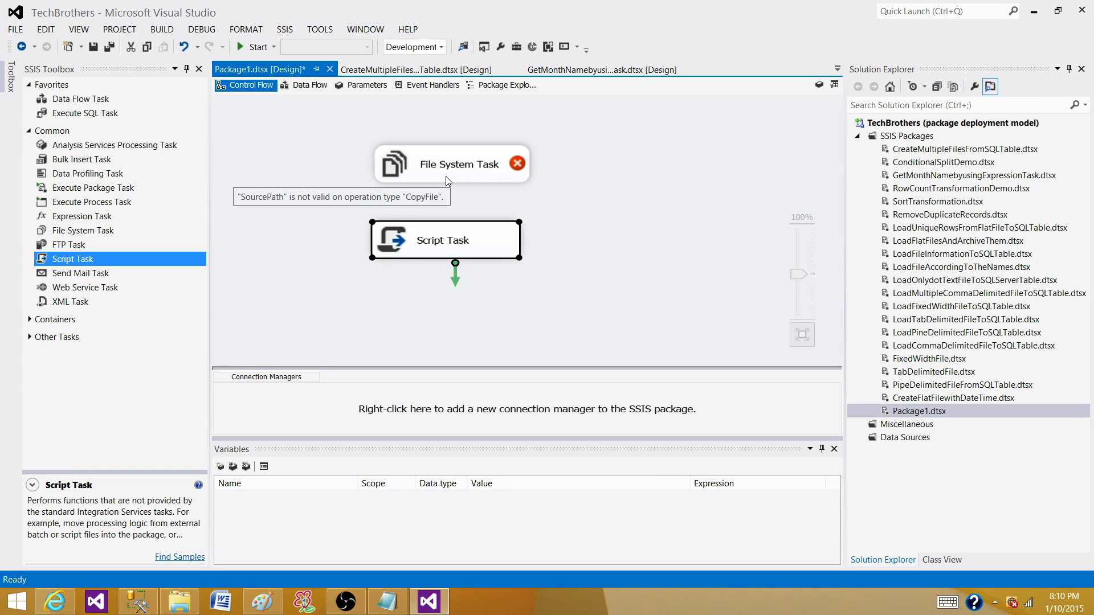
pyautogui.click(530, 253)
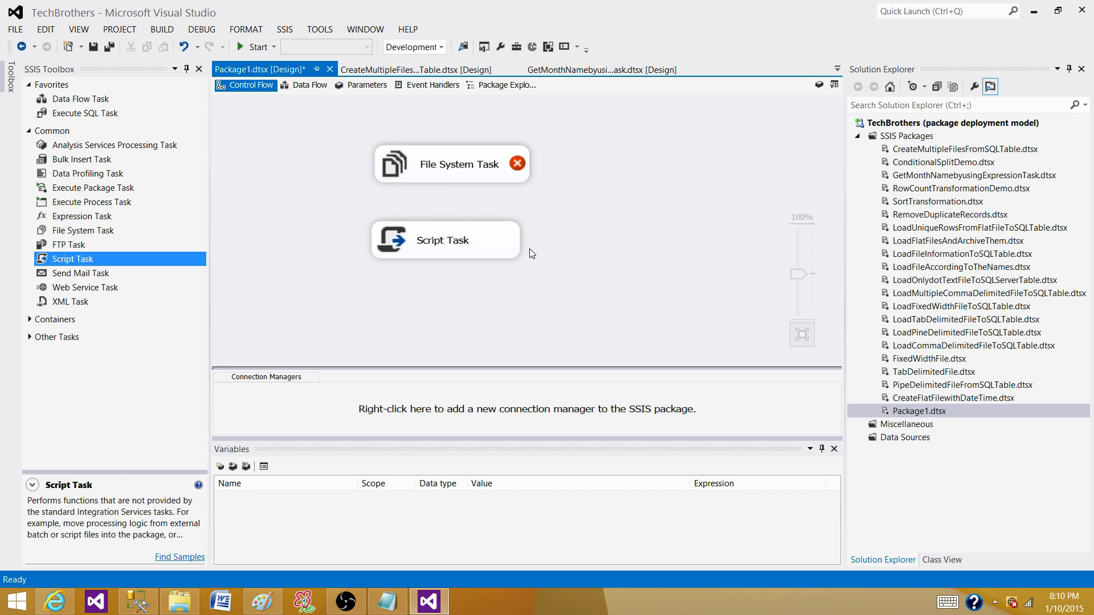
pyautogui.moveTo(453, 249)
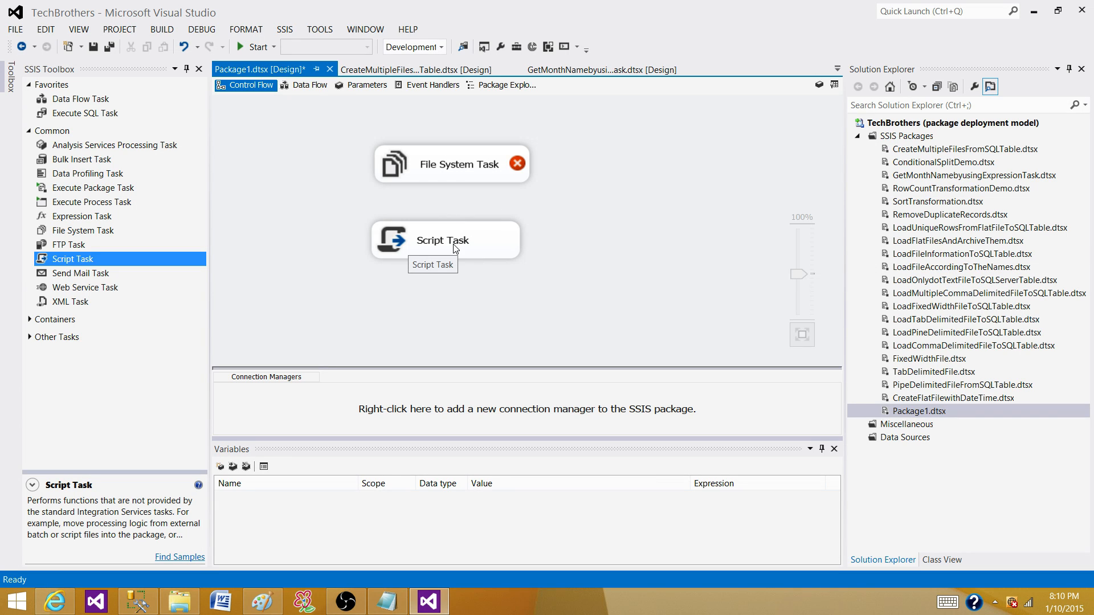
pyautogui.moveTo(466, 160)
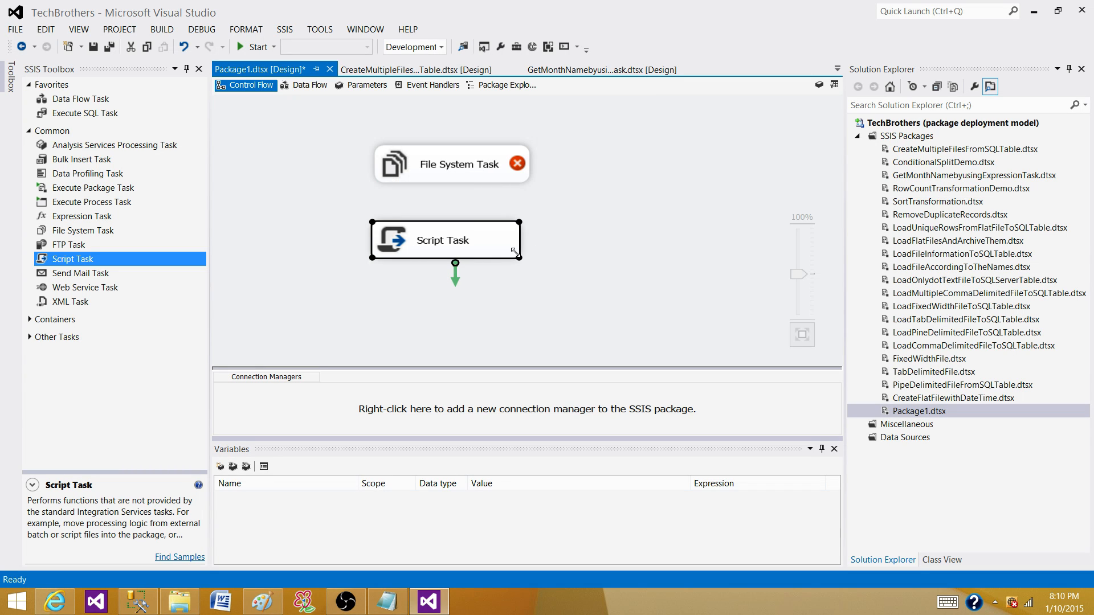
pyautogui.click(368, 136)
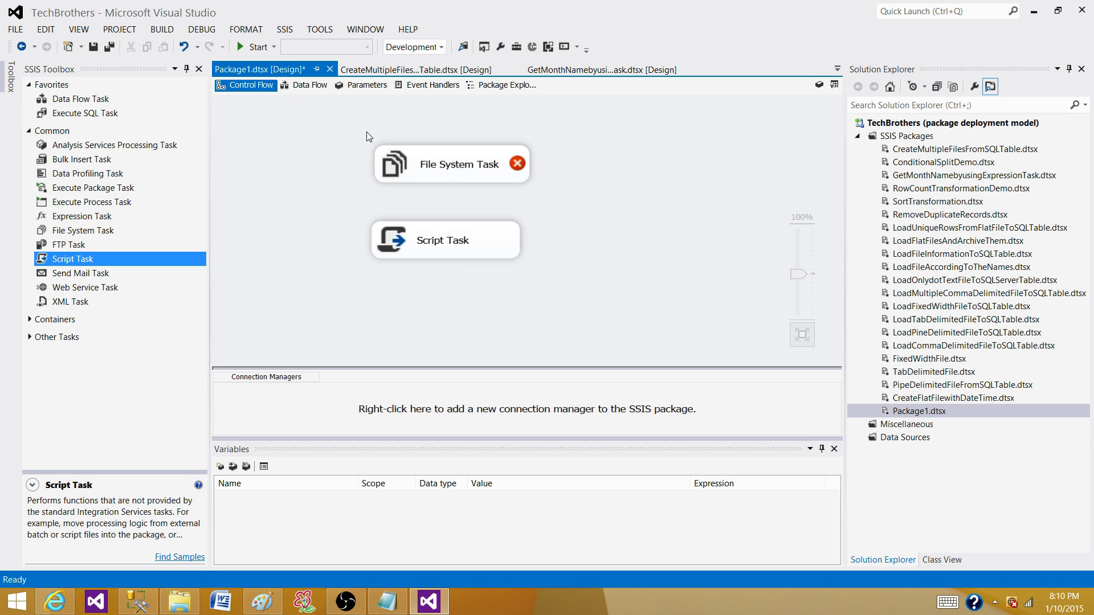
pyautogui.moveTo(369, 136); pyautogui.dragTo(565, 273)
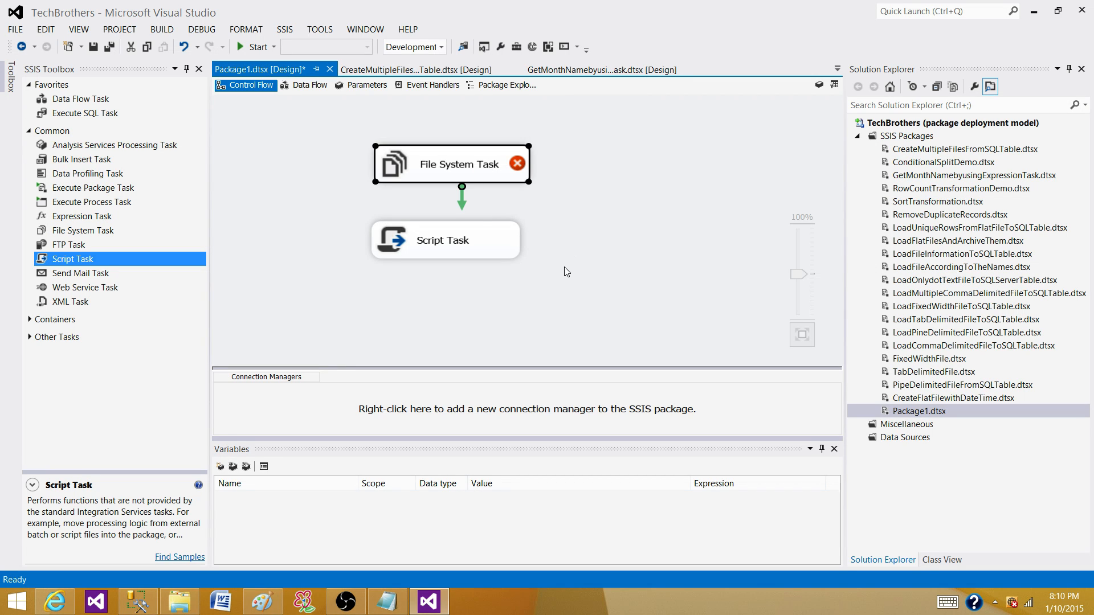
pyautogui.moveTo(576, 269)
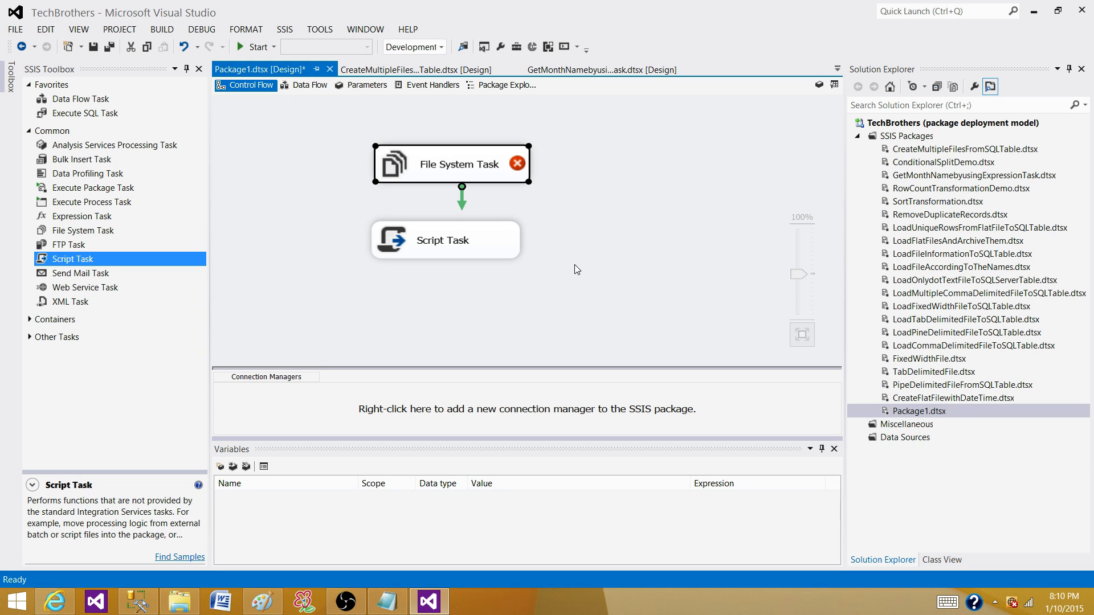
pyautogui.moveTo(585, 242)
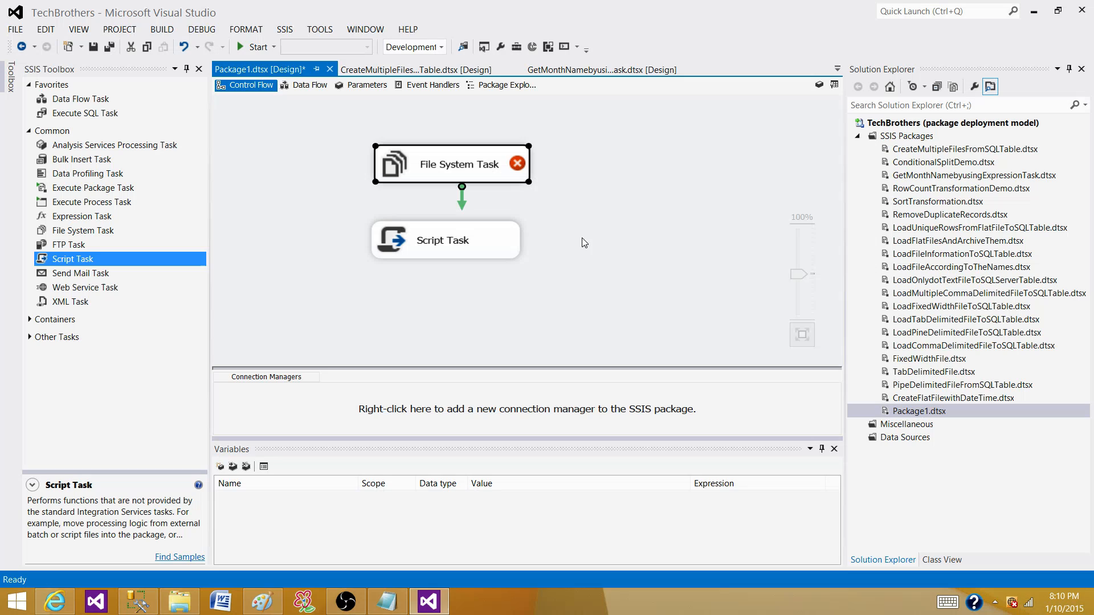
pyautogui.moveTo(466, 283)
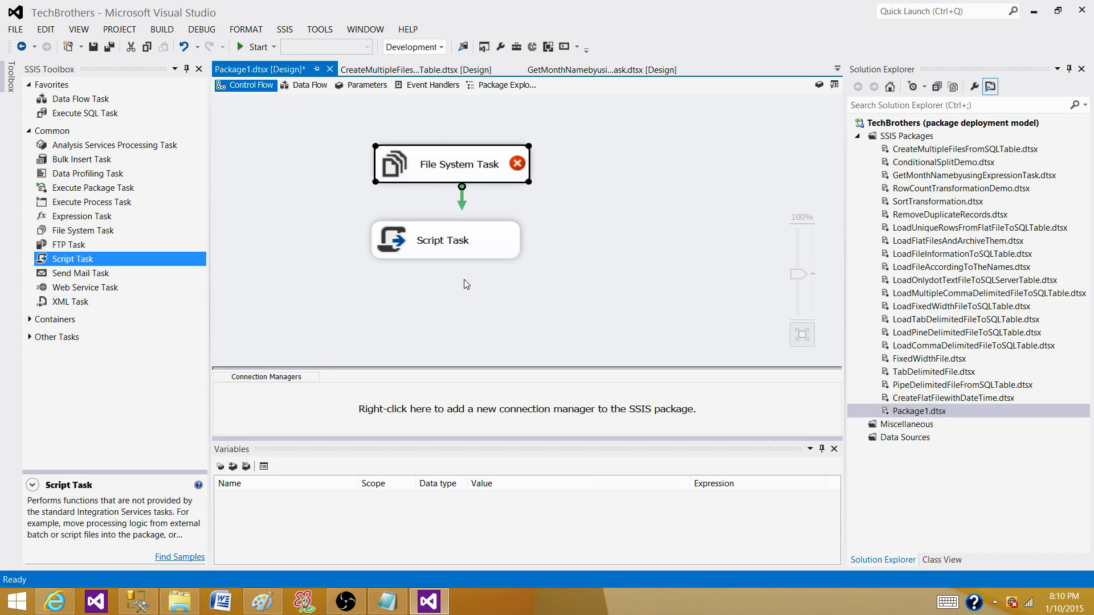
pyautogui.moveTo(293, 333)
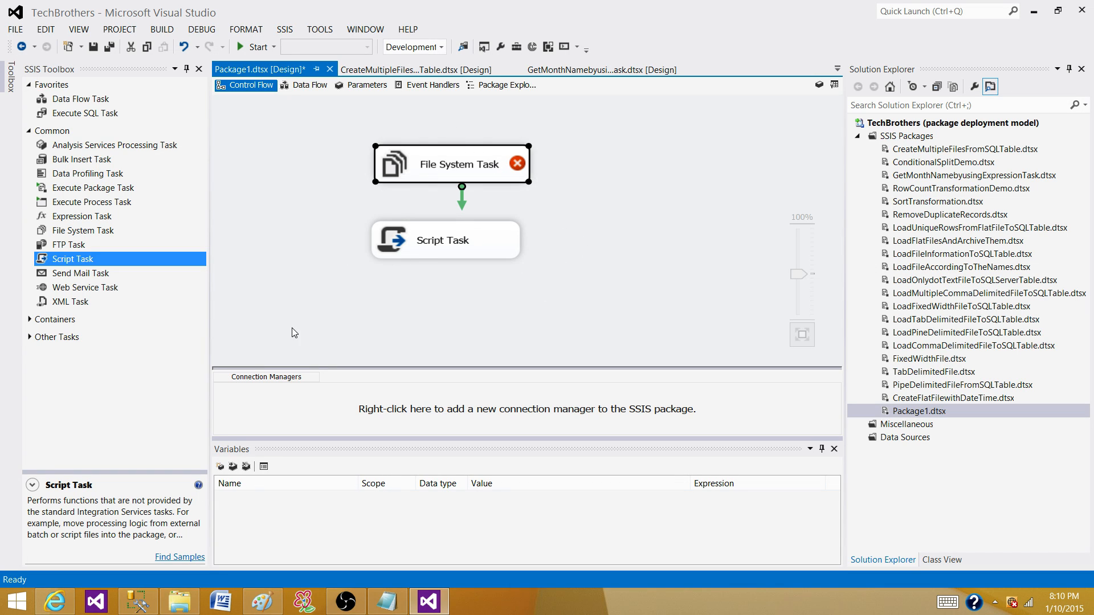